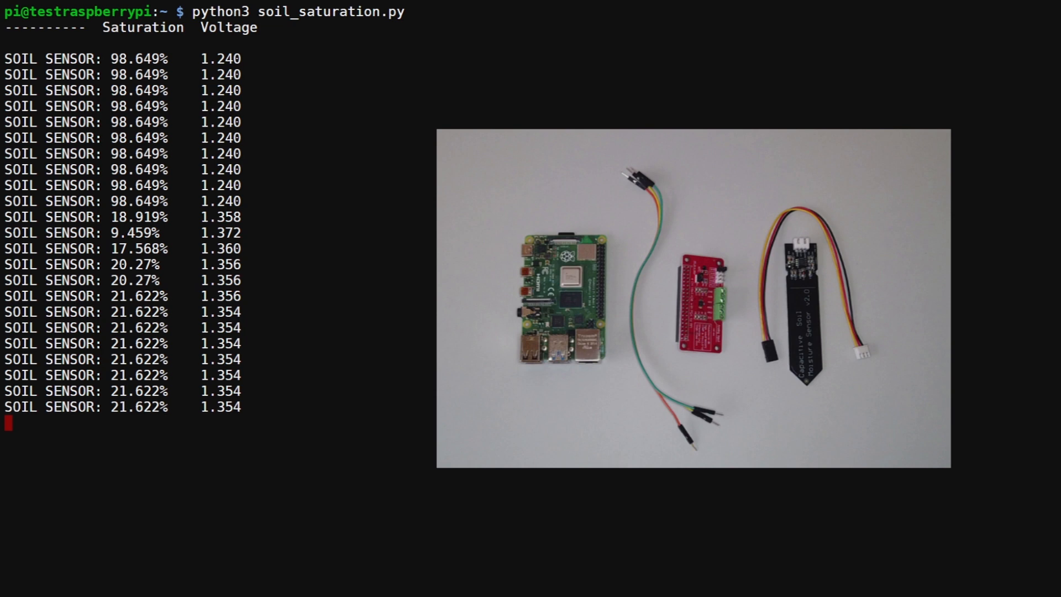
Stop the running soil_saturation.py readout with Ctrl+C
key("ctrl+c")
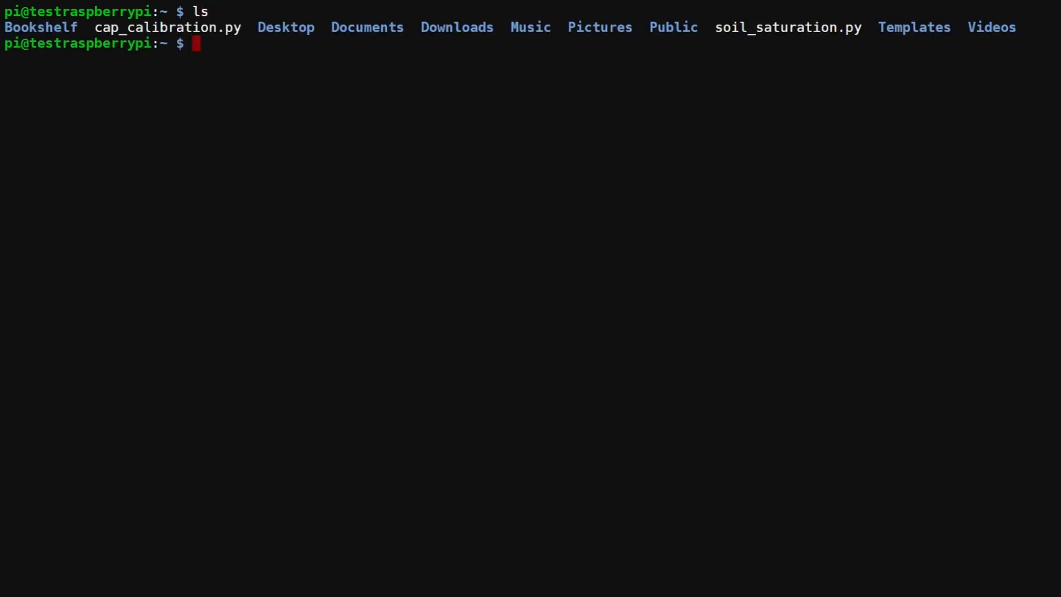
List the home directory to see cap_calibration.py and soil_saturation.py
type("ls")
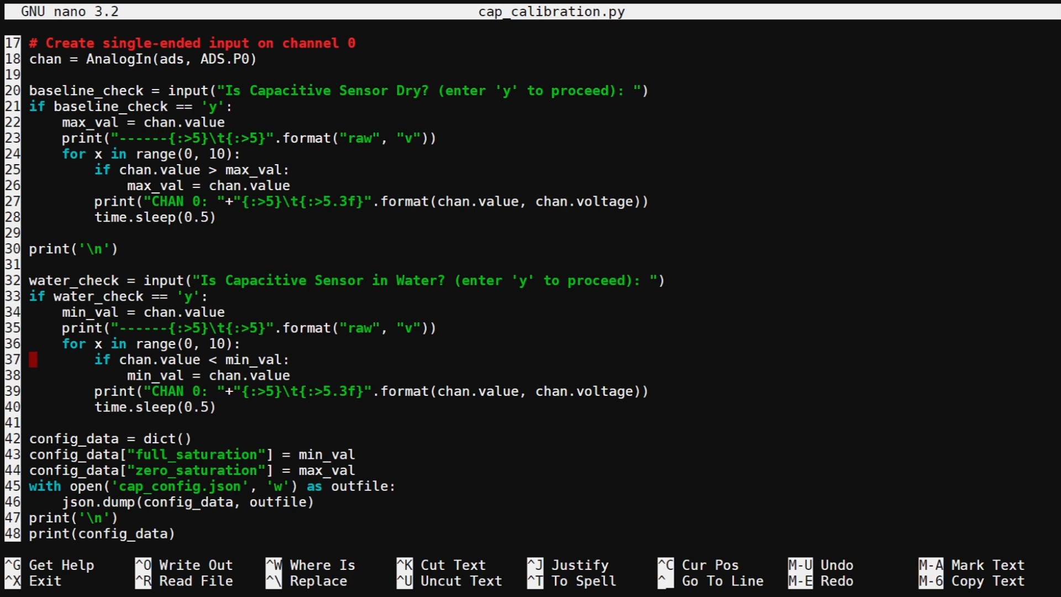
key("Down")
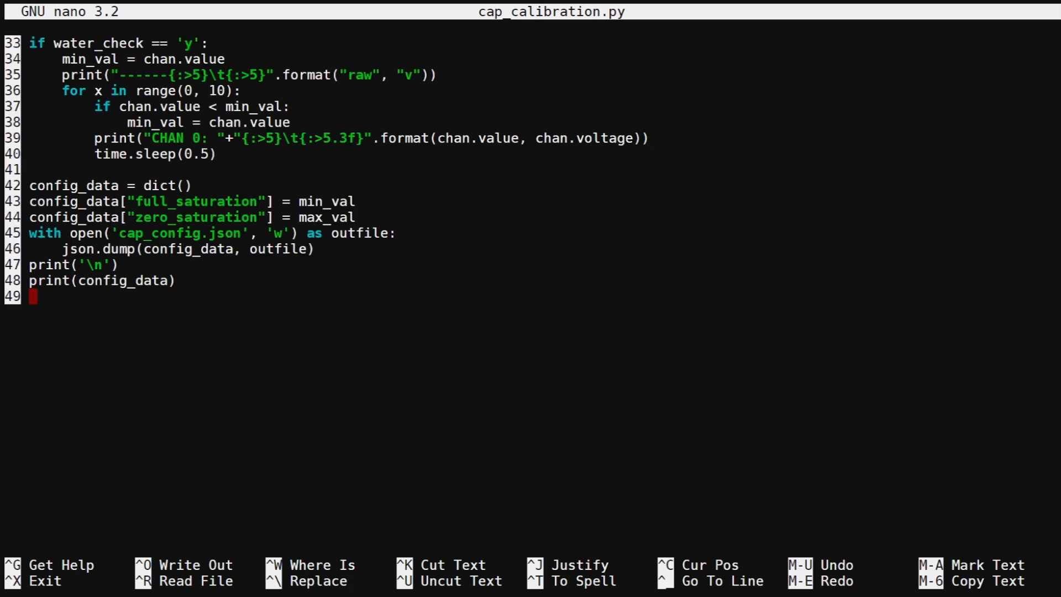
Close cap_calibration.py in nano and review soil_saturation.py with line numbers
key("ctrl+x")
type("sudo nano -l ca")
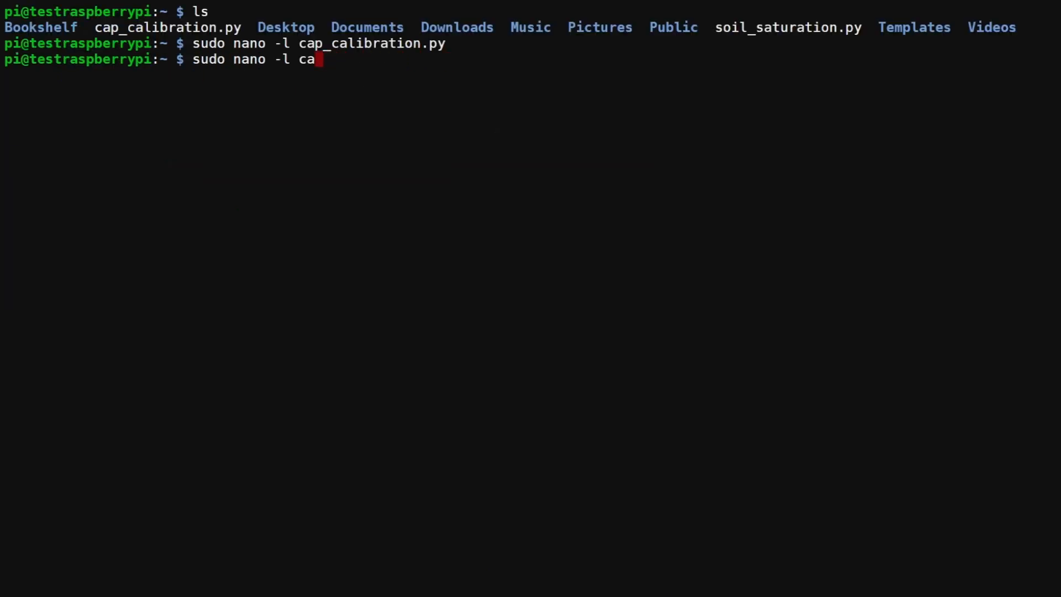
type("soil_saturation.py")
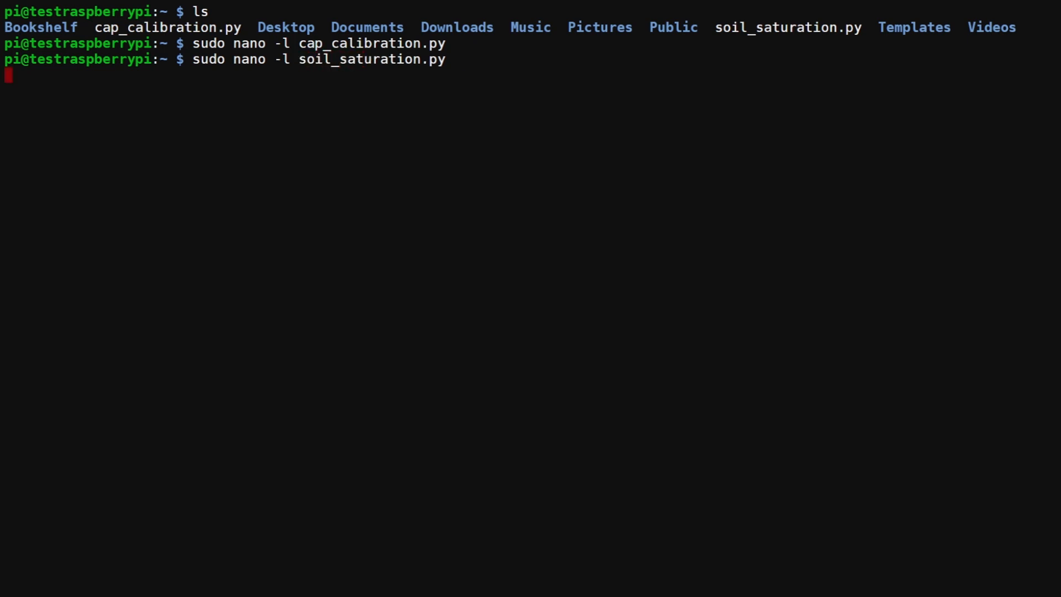
key("Return")
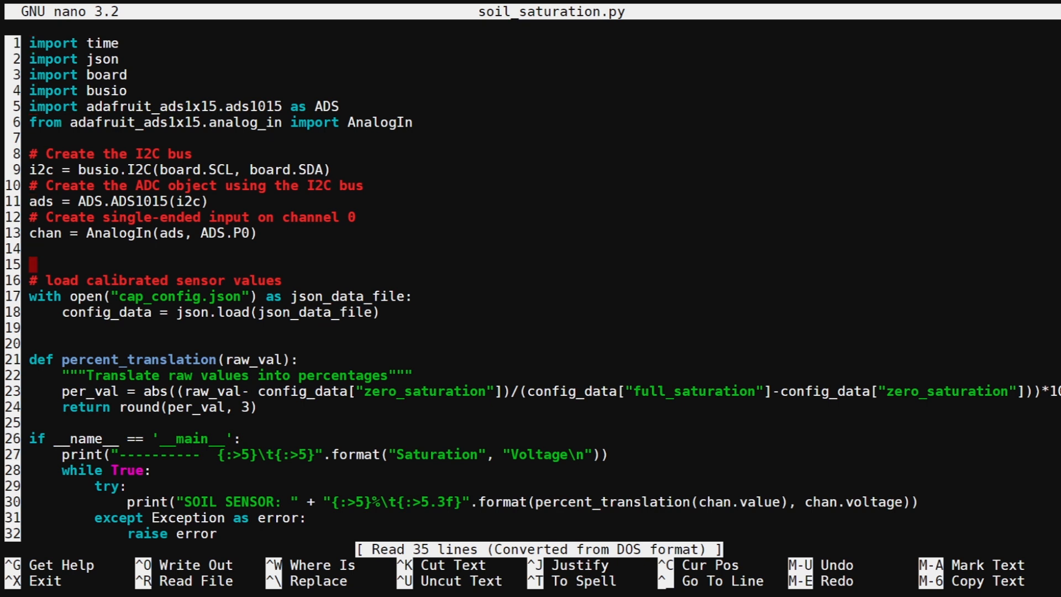
key("Down")
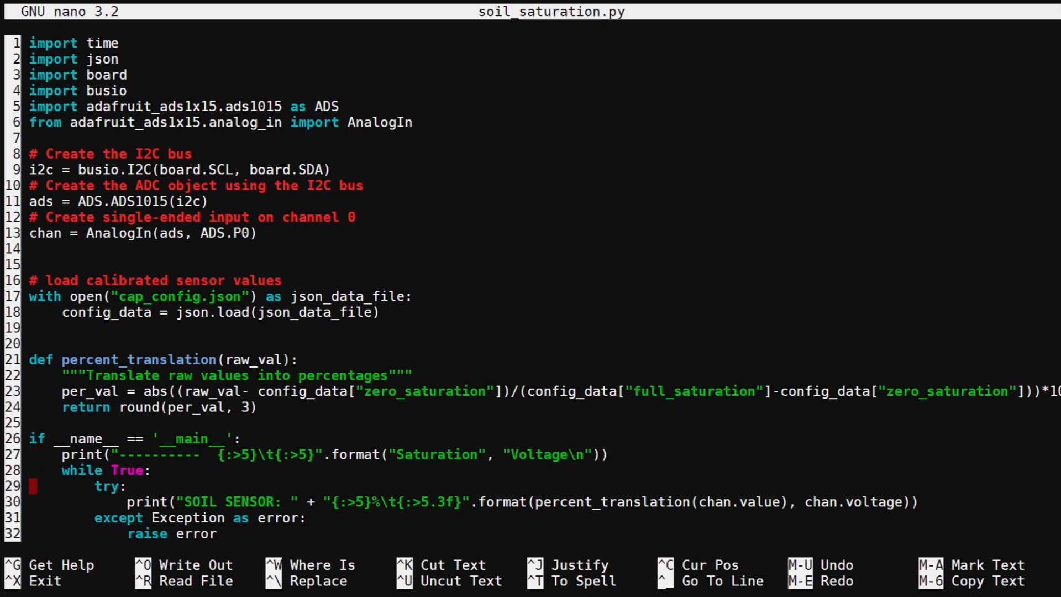
scroll("down", 3)
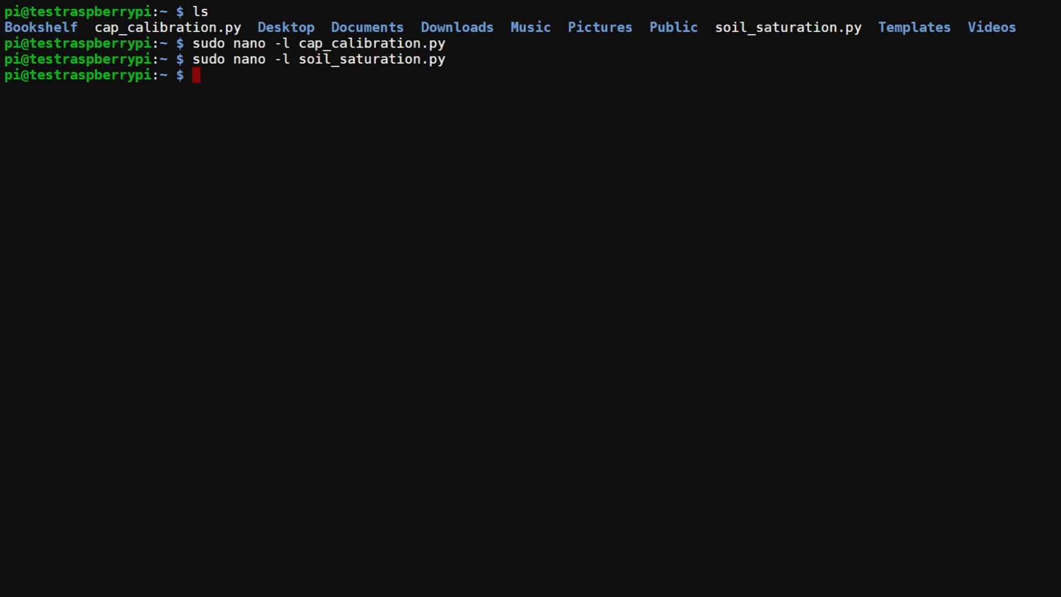
Clear the screen and launch cap_calibration.py
type("clear")
type("python3")
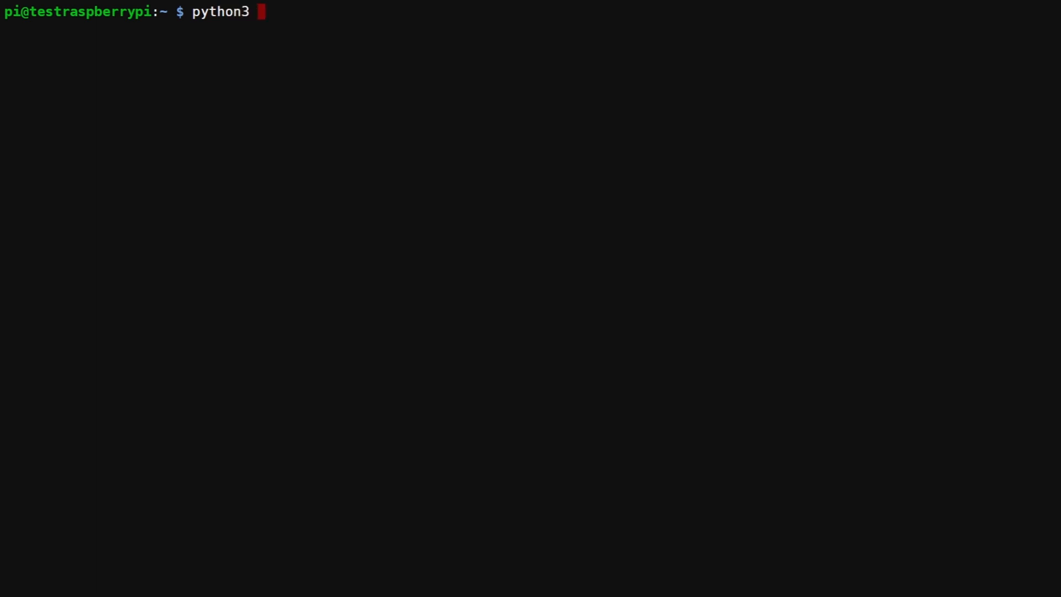
type("cap_a")
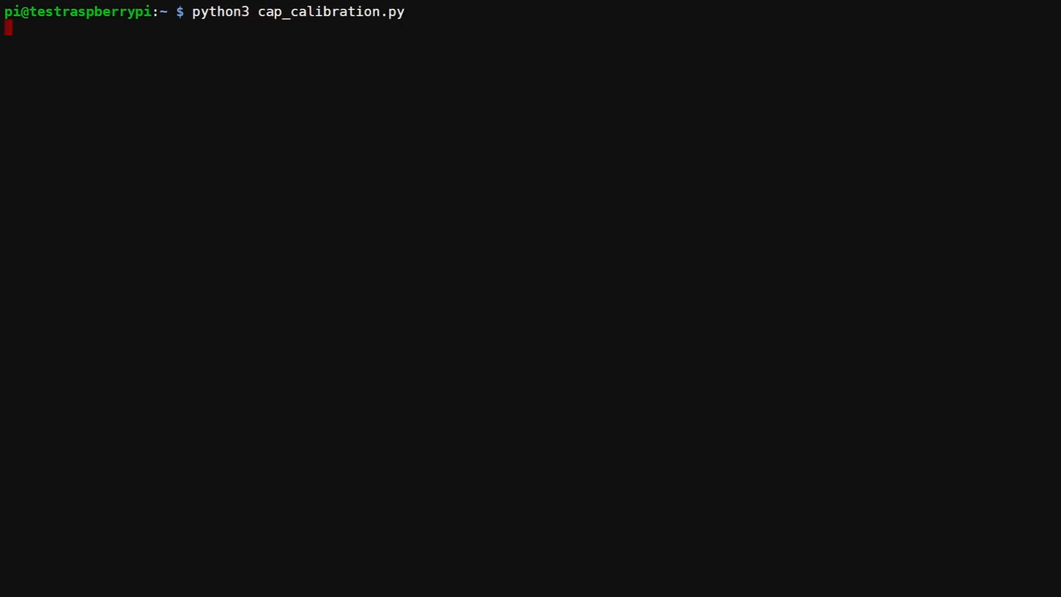
key("Return")
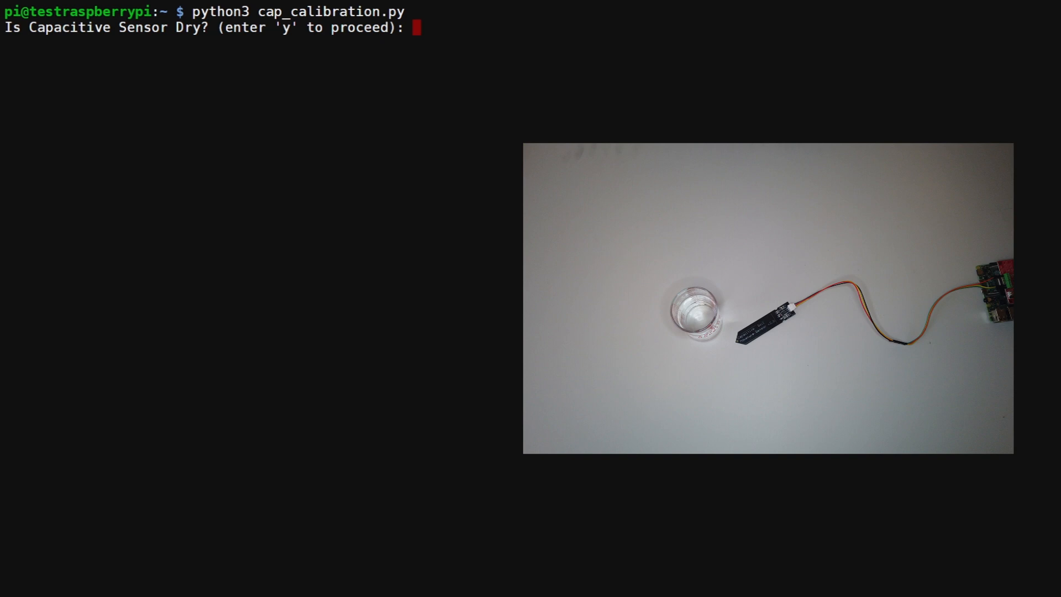
Confirm dry then water readings, recording zero_saturation 11088 and full_saturation 9904
type("y")
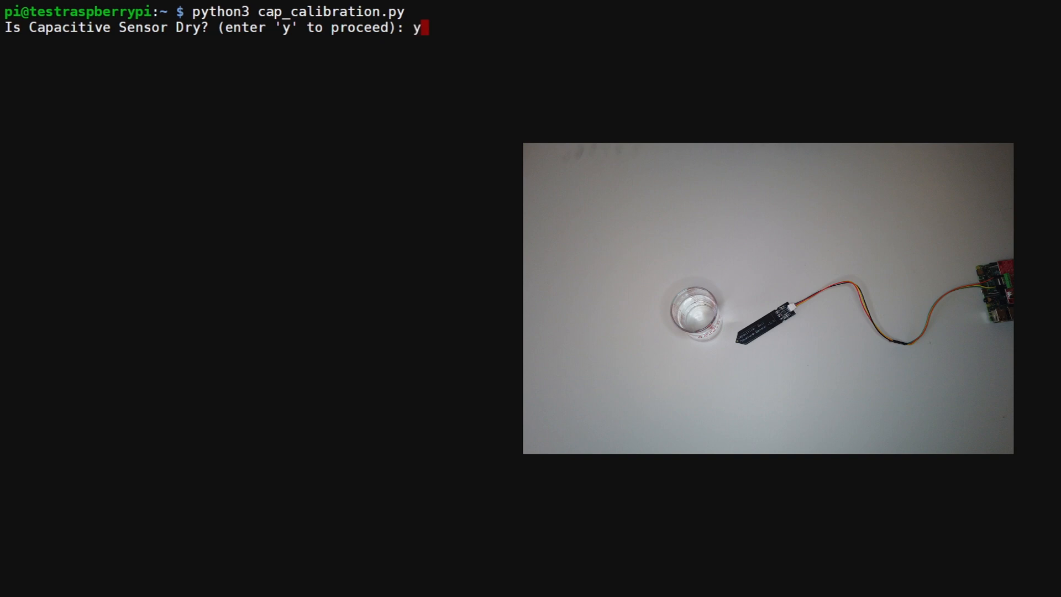
key("Return")
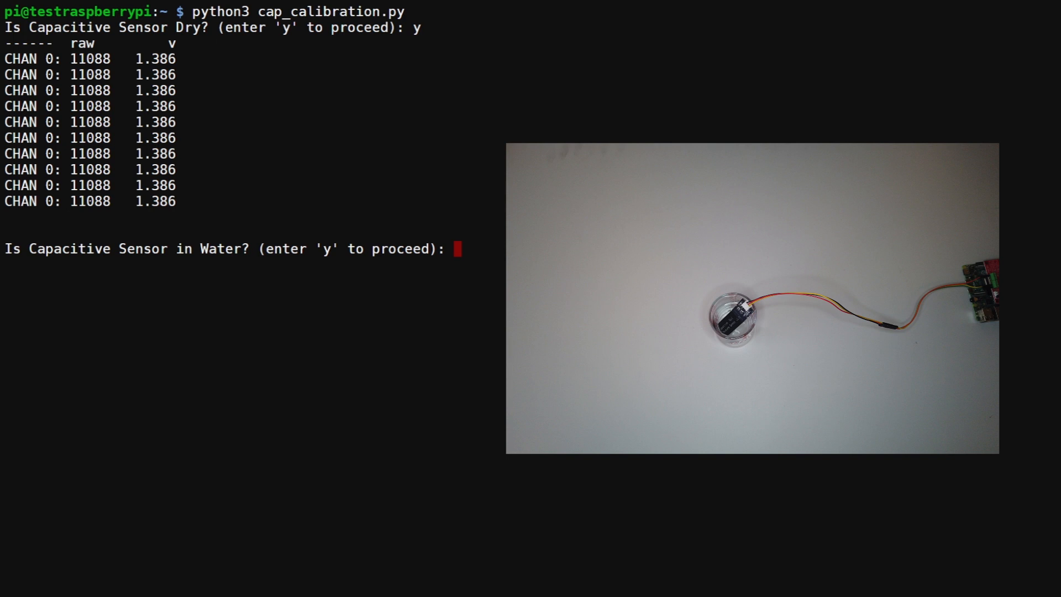
type("y")
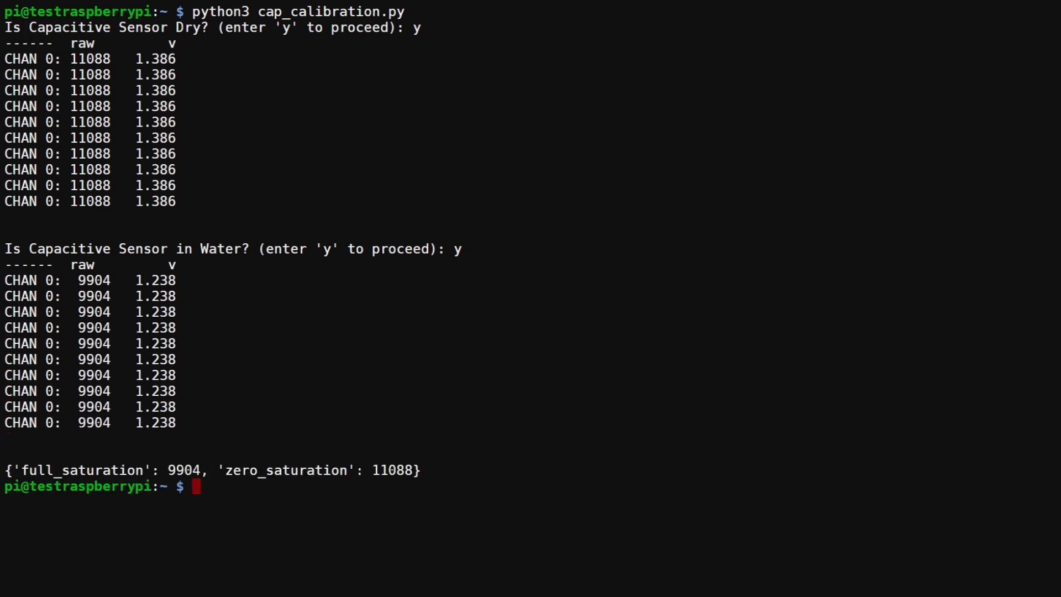
List the home folder and print cap_config.json with cat to verify the saved calibration
type("ls")
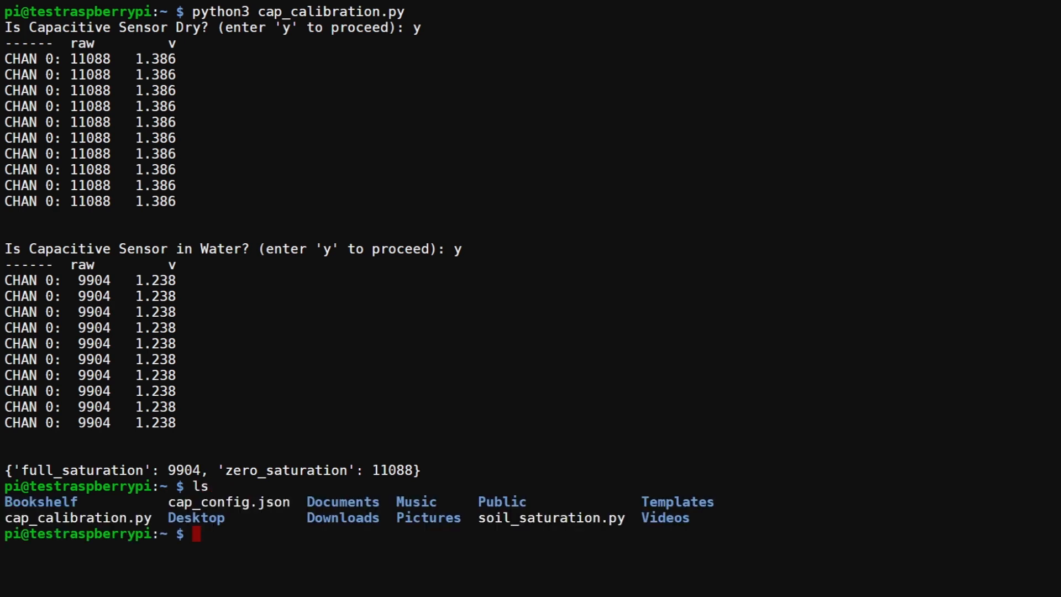
type("cat")
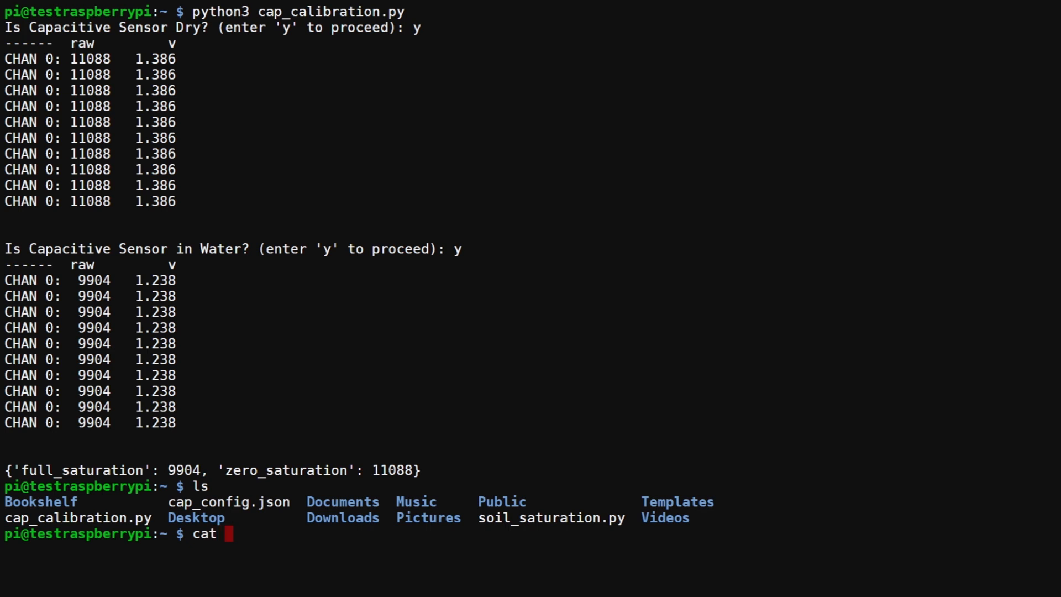
type("cap_config.json")
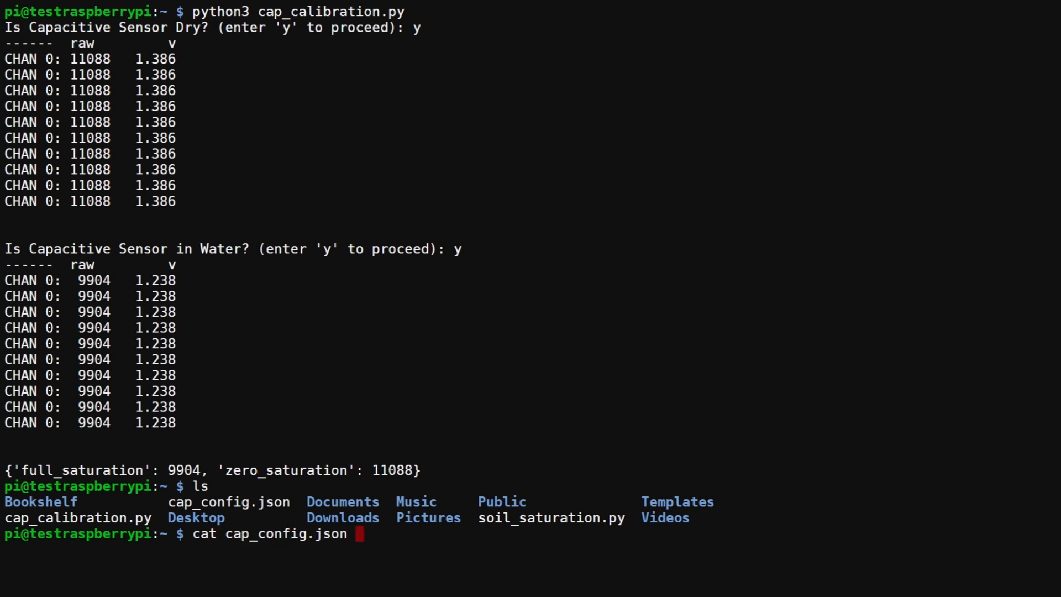
key("Return")
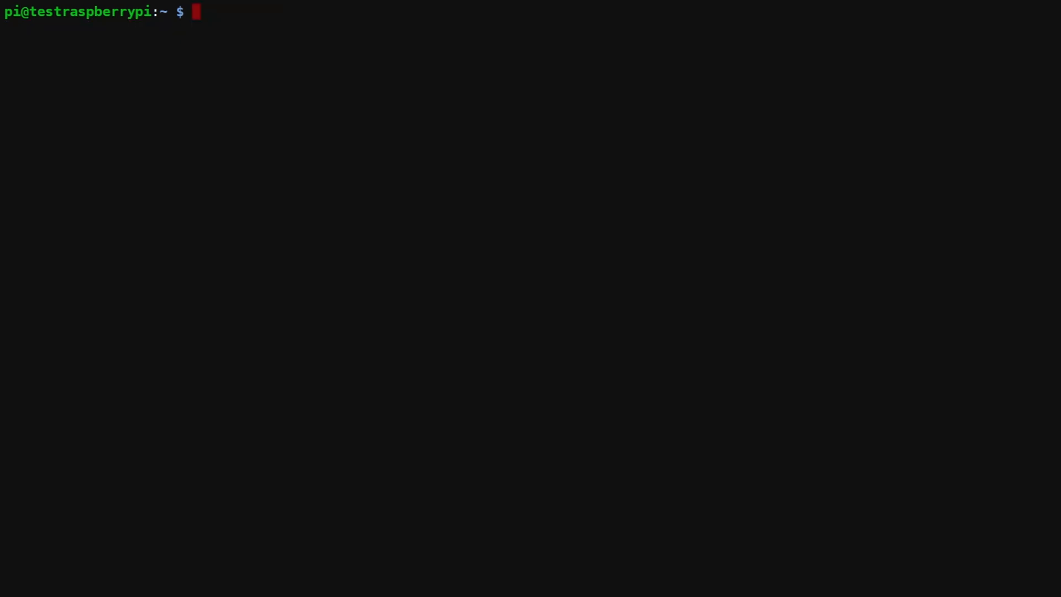
Run python3 soil_saturation.py to start streaming live saturation readings
type("pyth")
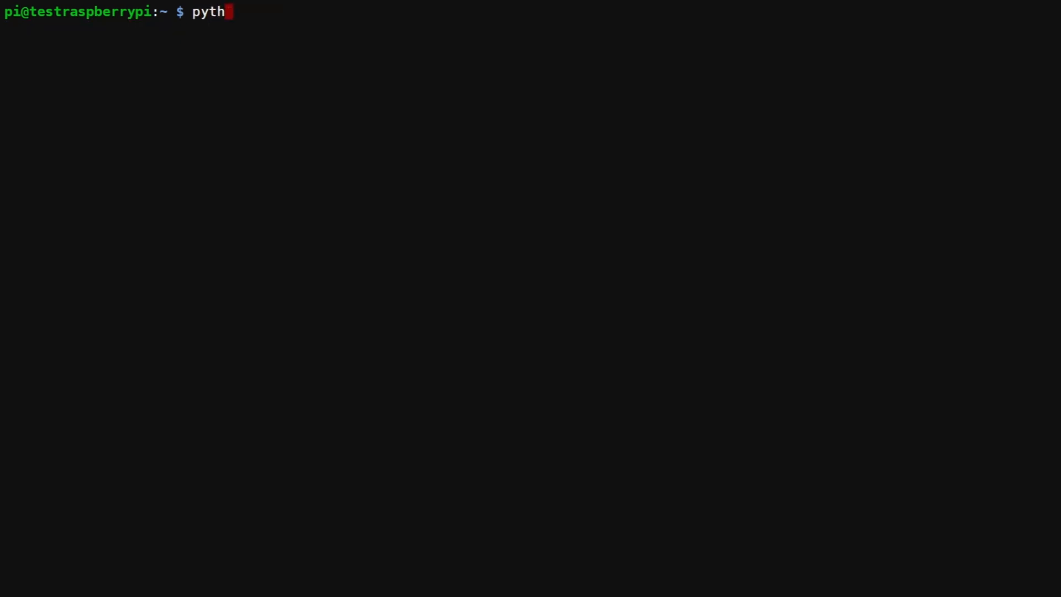
type("on3")
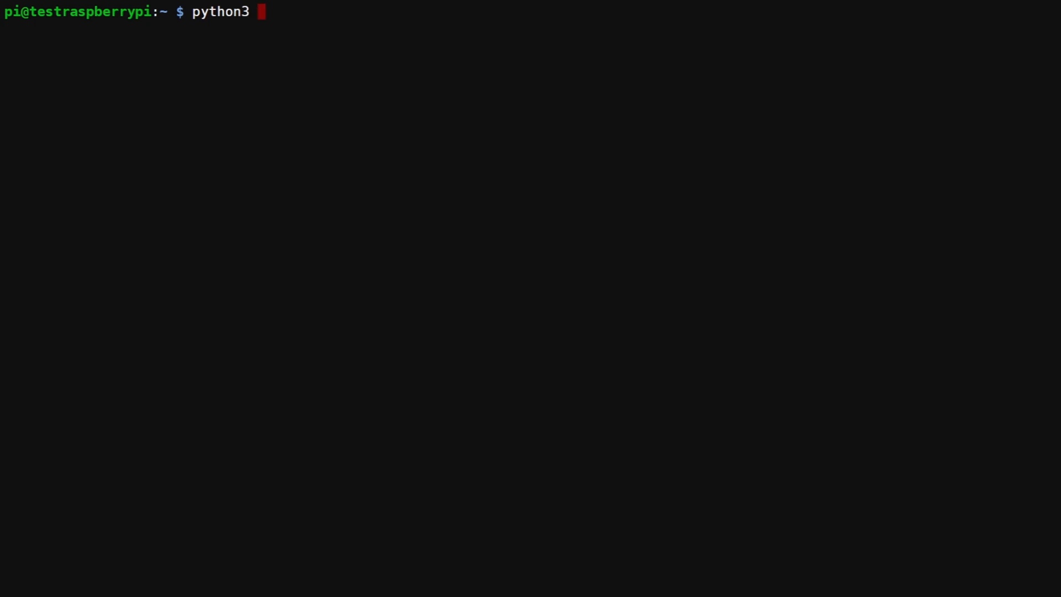
type("soil_saturation.py")
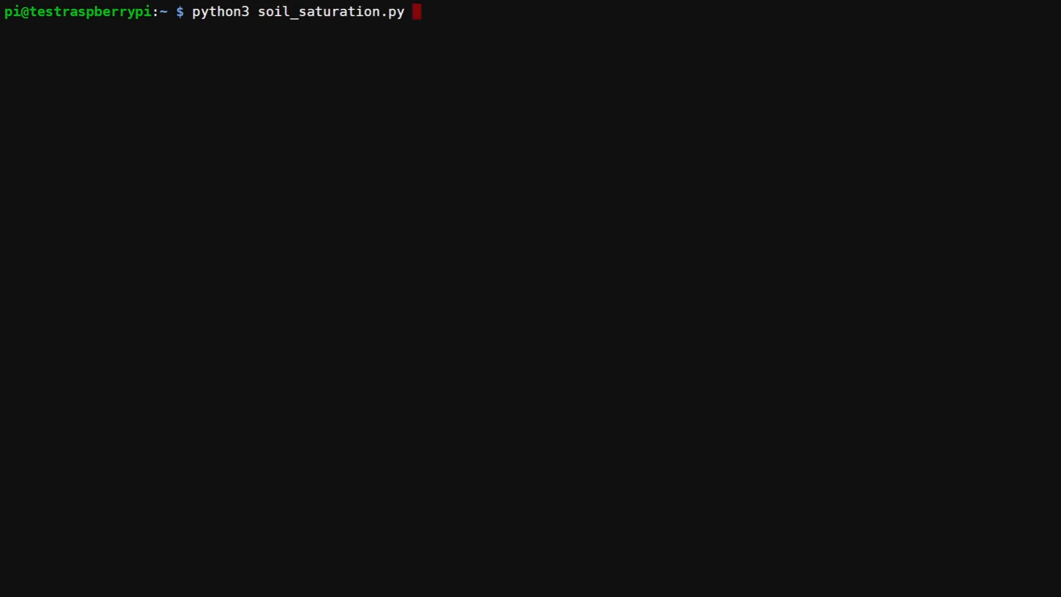
key("Return")
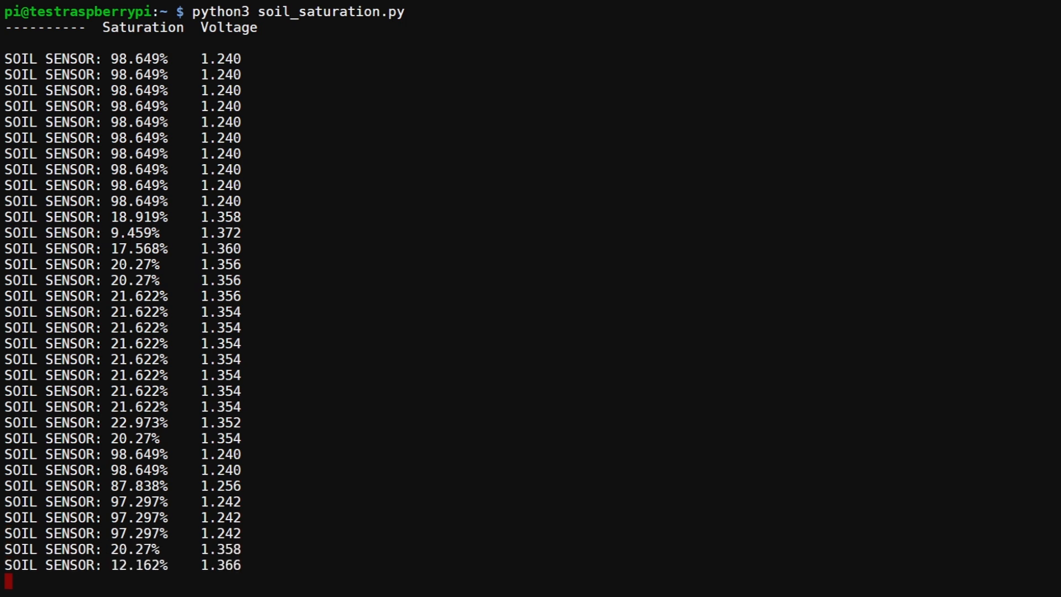
Watch the live readings scroll, alternating between about 97% wet and 20% dry
scroll("down", 3)
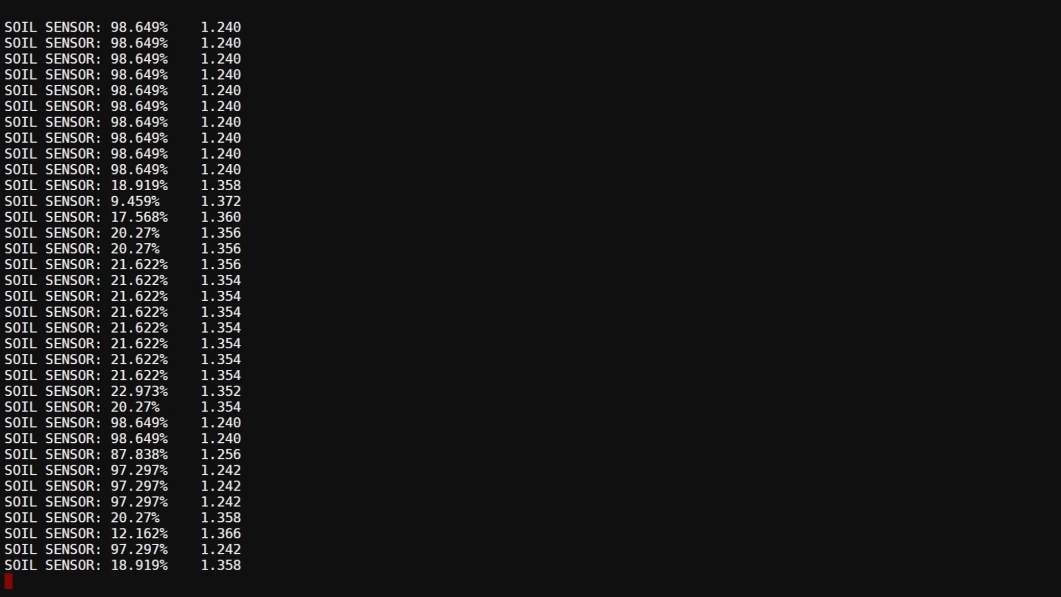
scroll("down", 3)
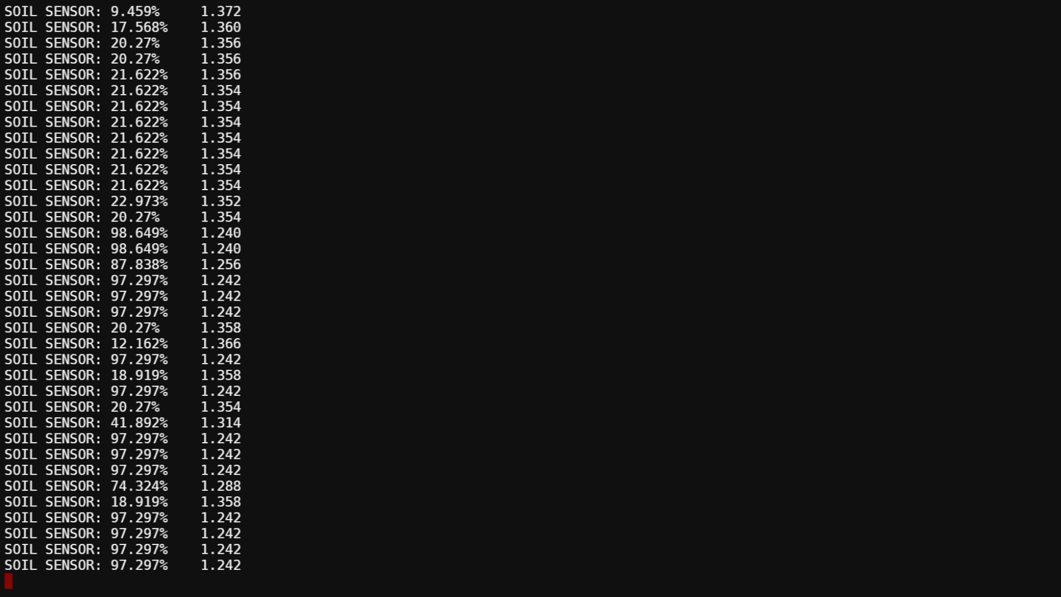